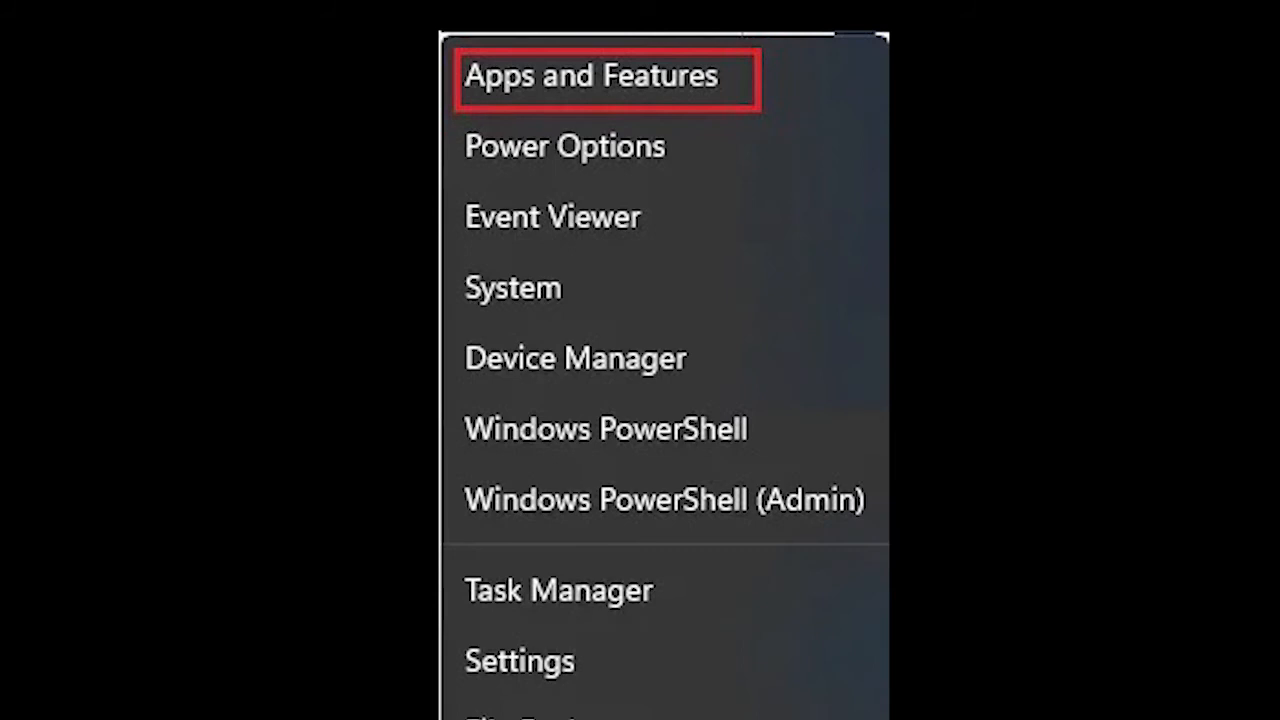
Open Apps and Features from the Win+X quick link menu
{"action": "left_click", "coordinate": [590, 76]}
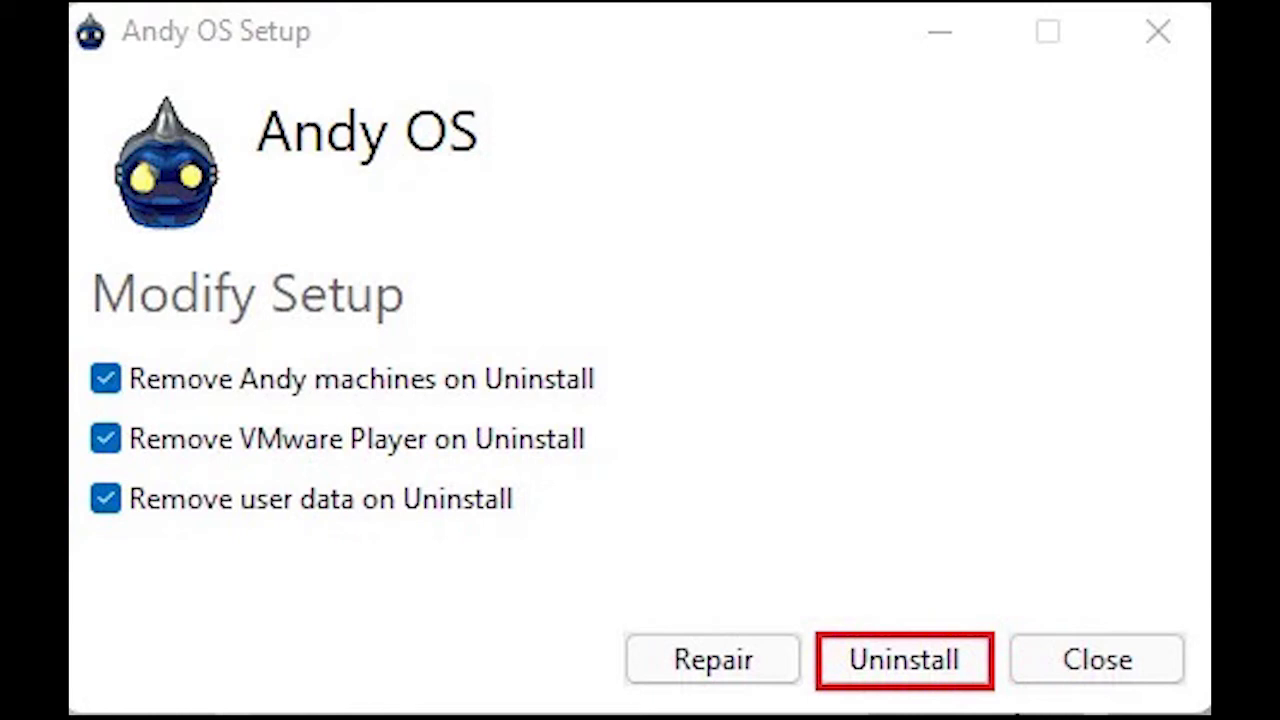
Uninstall Andy OS, removing its Andy machines, VMware Player and user data
{"action": "left_click", "coordinate": [903, 659]}
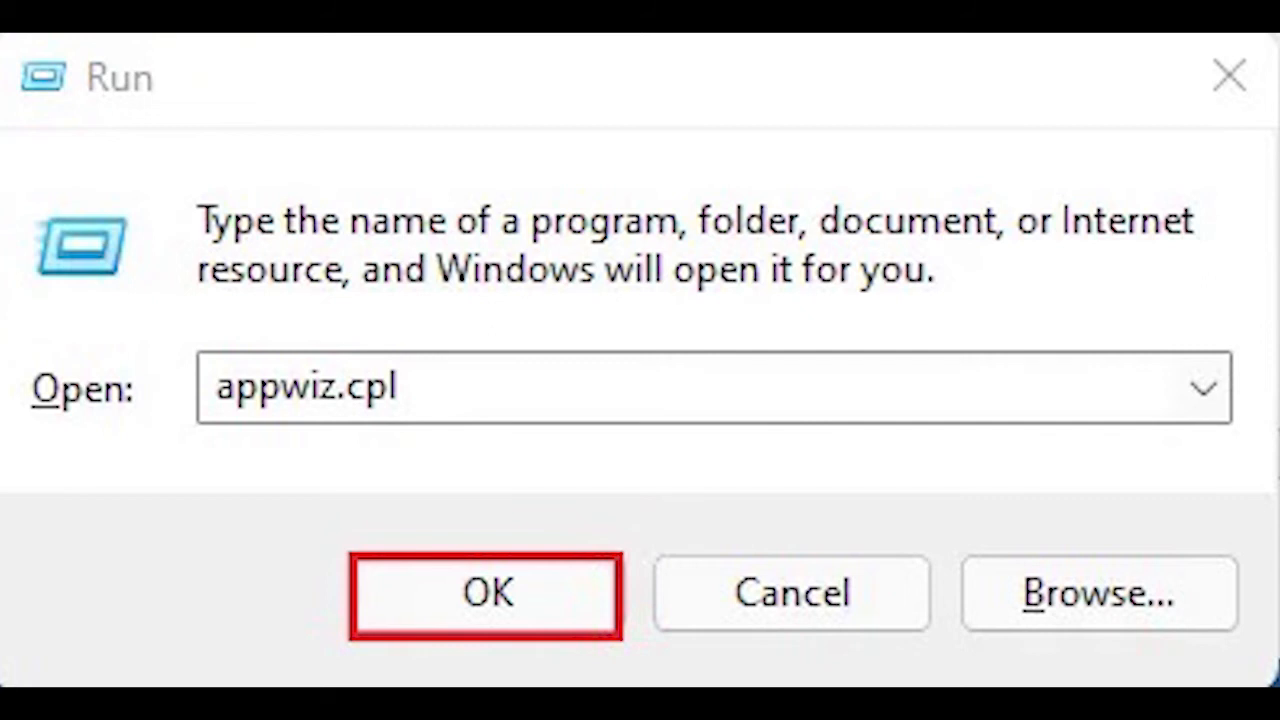
Run appwiz.cpl to open the classic Programs and Features uninstall list
{"action": "left_click", "coordinate": [487, 592]}
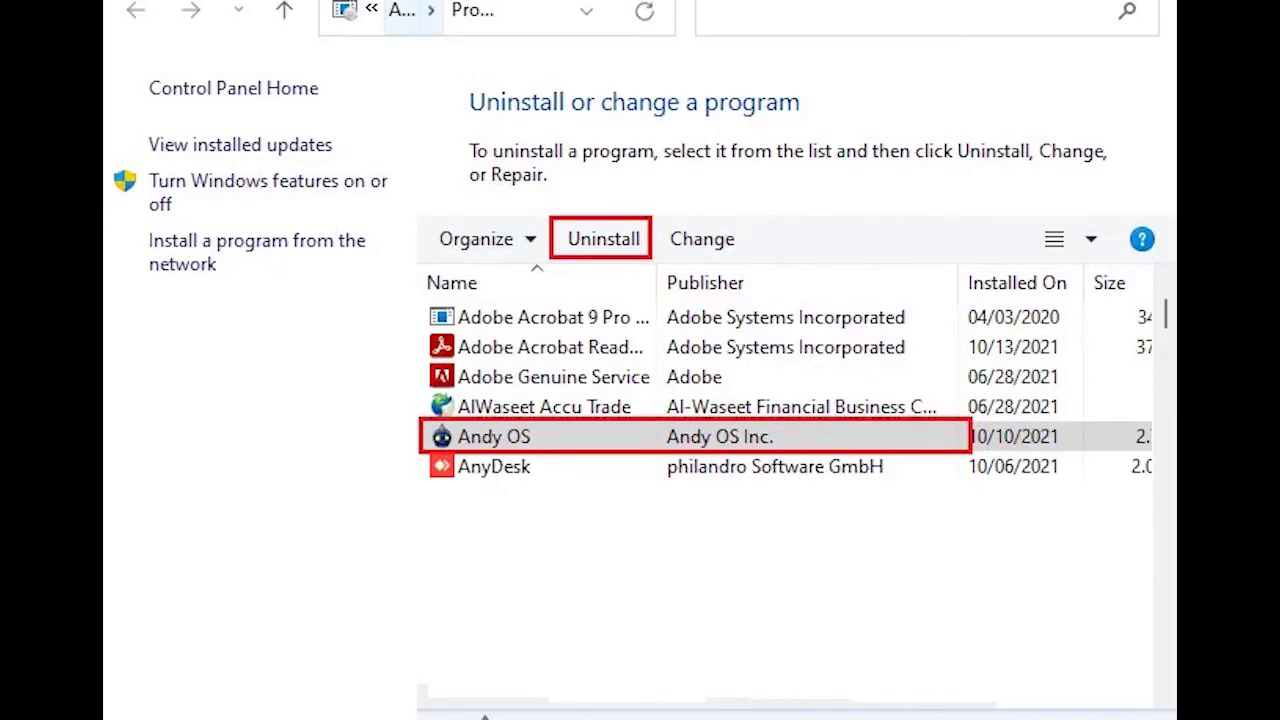